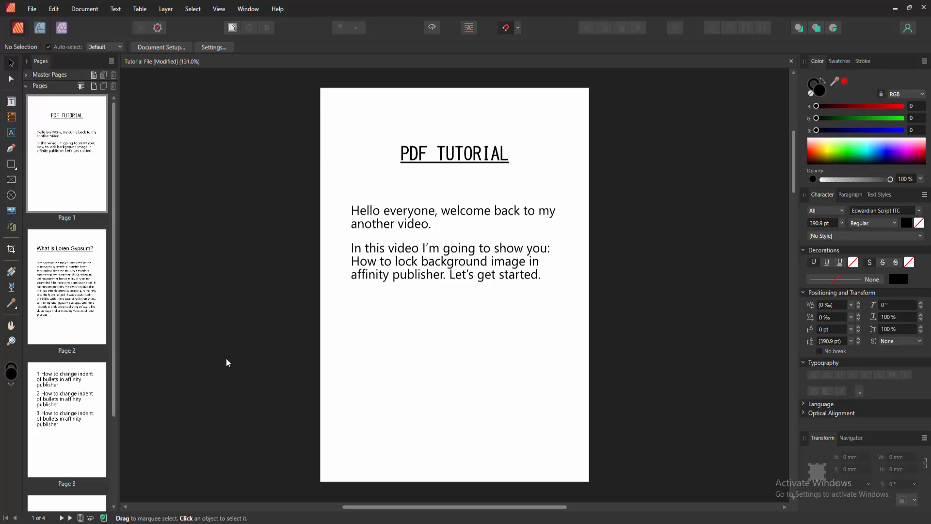
mouse_move(211, 357)
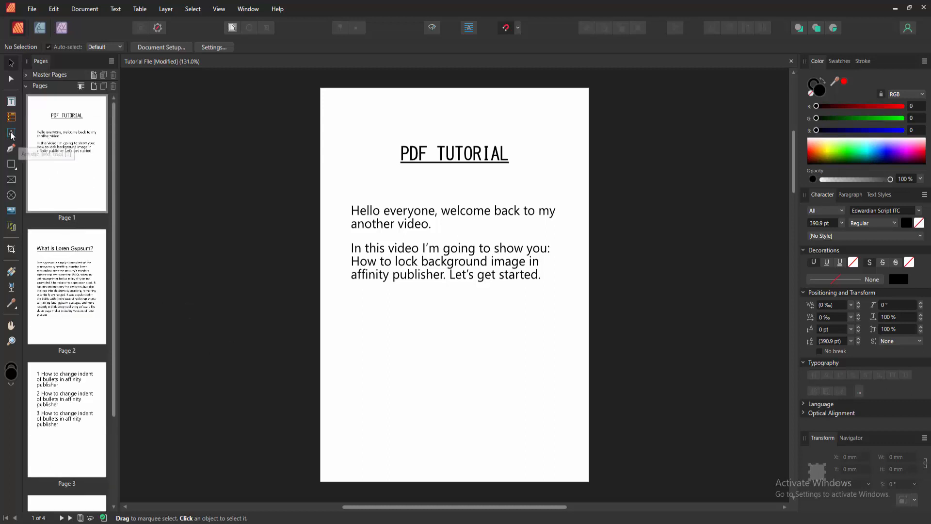
mouse_move(11, 212)
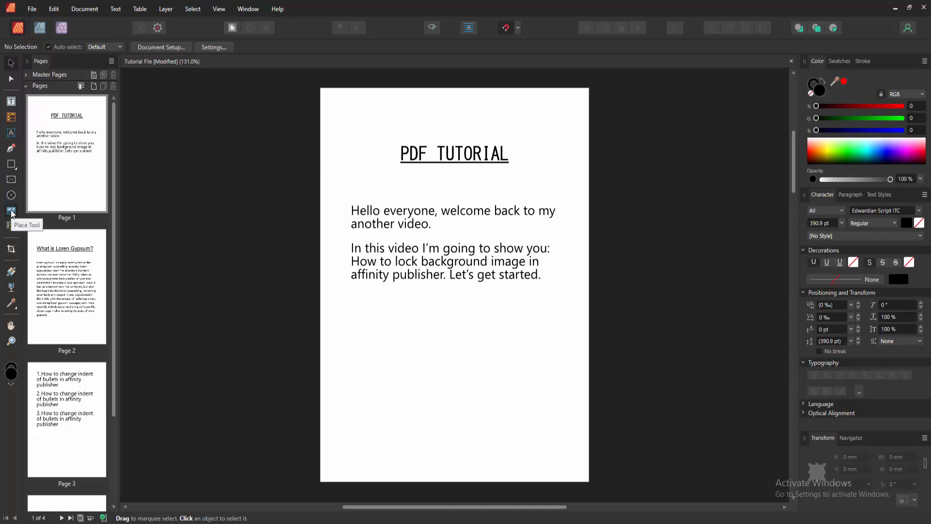
Place the photo IMG_4773 from work (E:) > picture into the document
click(10, 213)
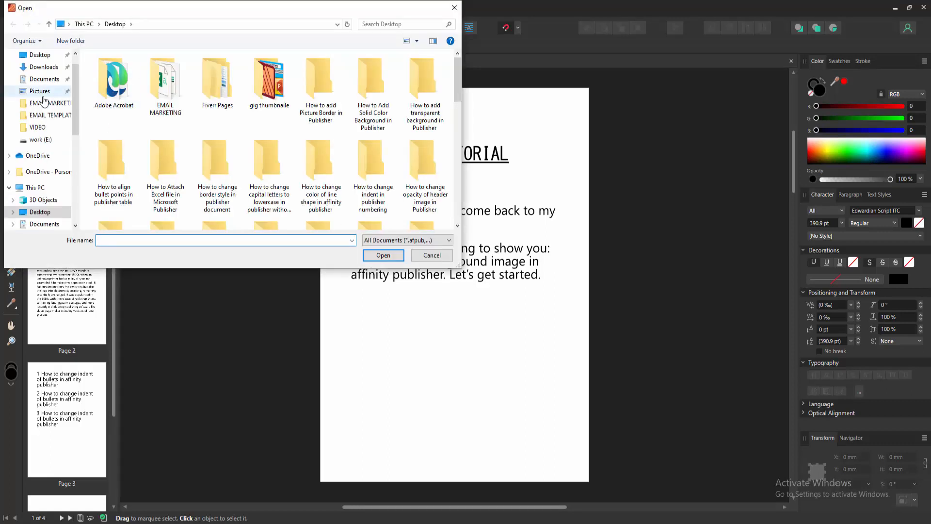
click(40, 139)
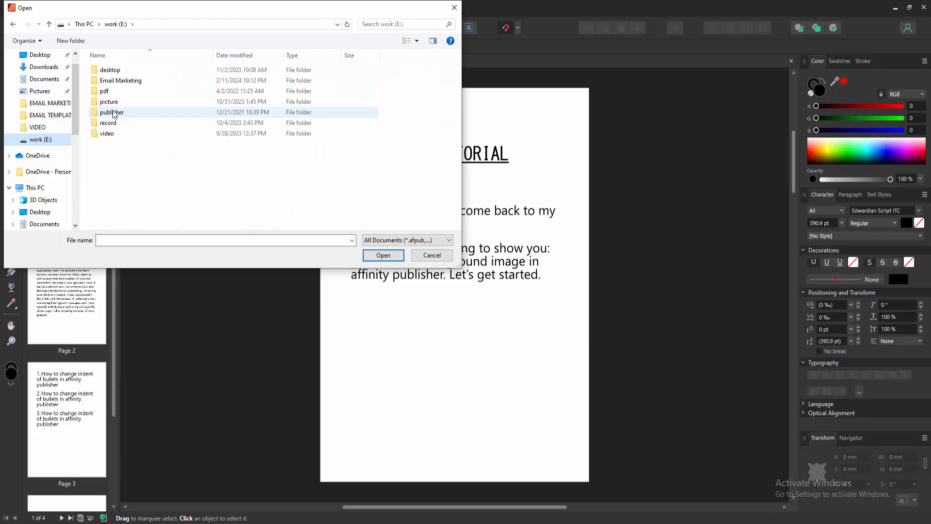
double_click(109, 101)
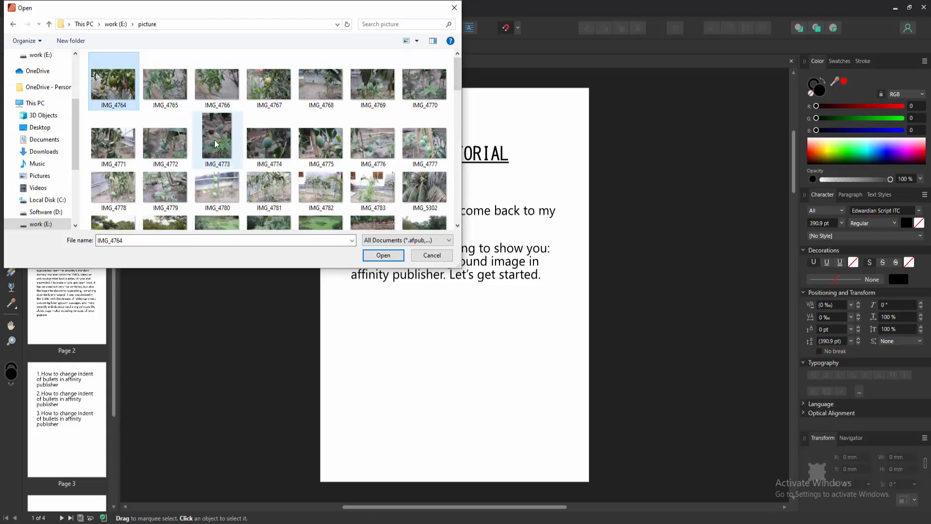
click(216, 137)
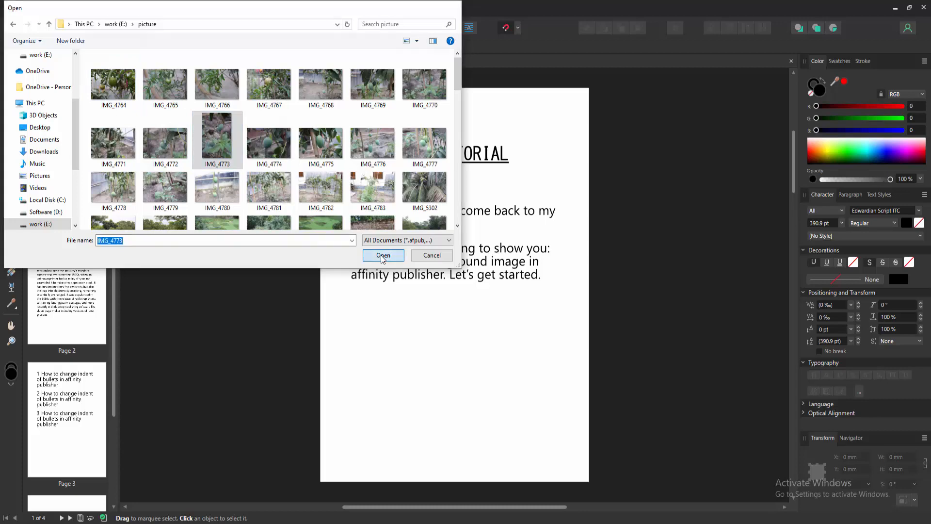
click(383, 255)
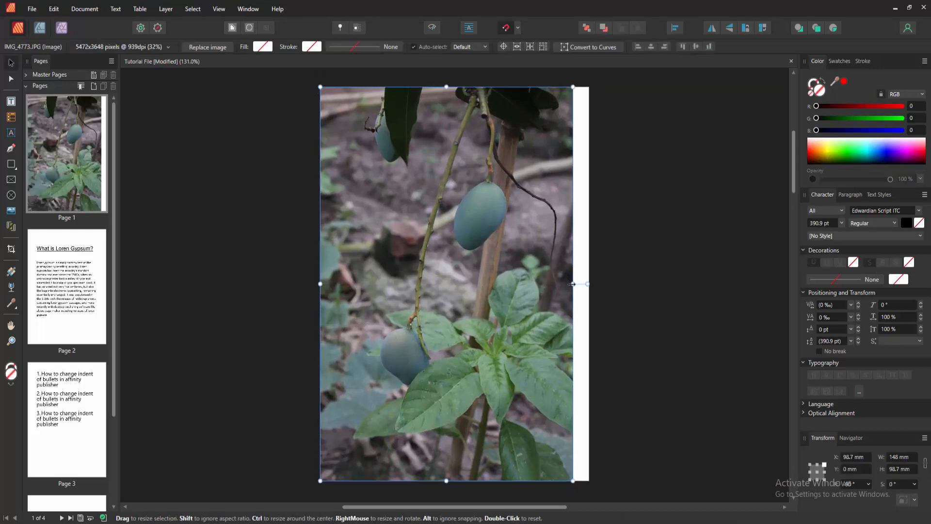
Stretch the placed photo to the right page edge so it fills page 1
drag(573, 283, 589, 283)
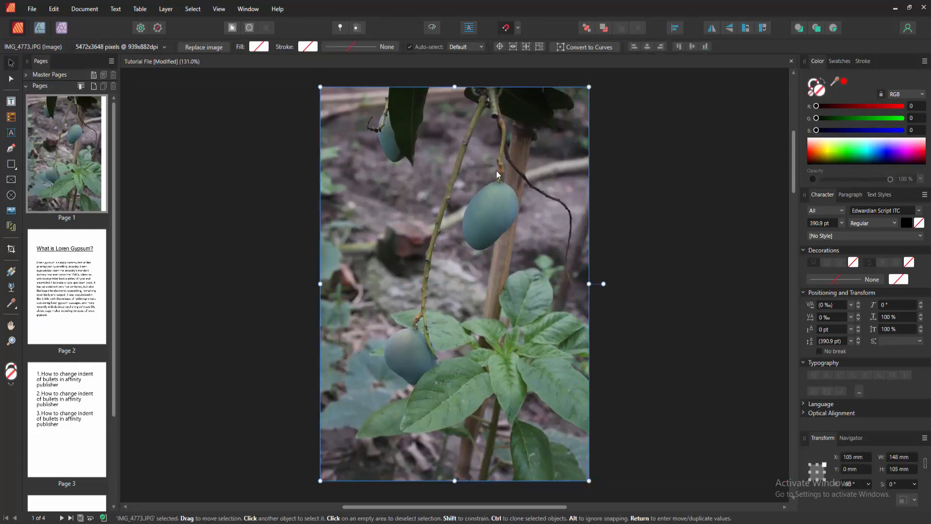
mouse_move(351, 112)
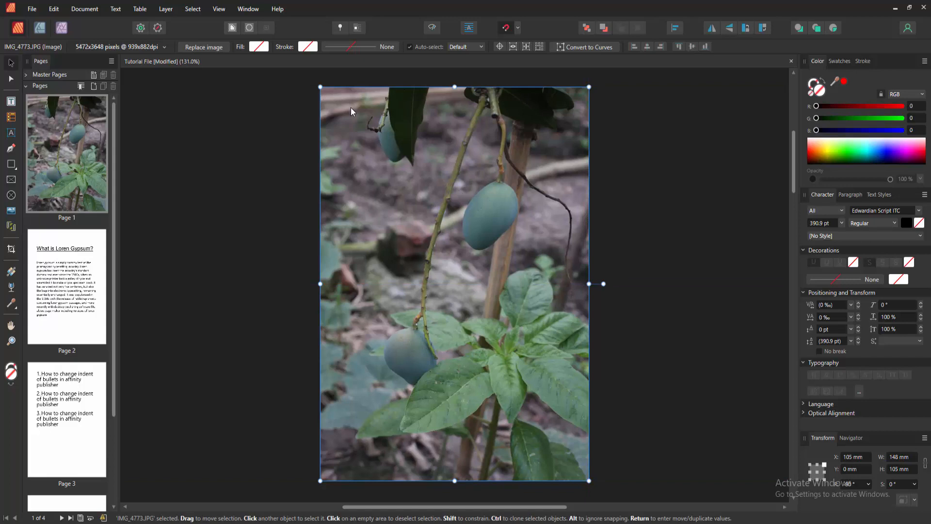
click(248, 9)
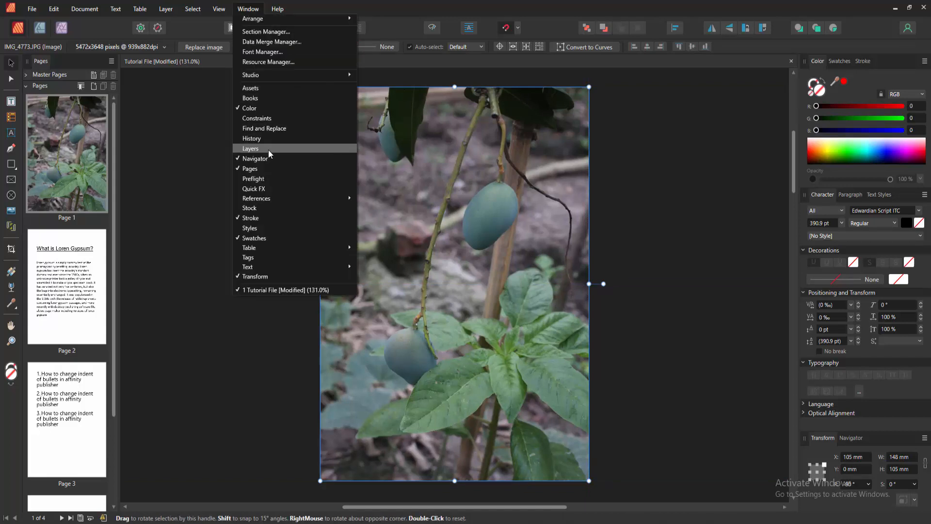
Show the Layers panel so the photo can sit beneath the page 1 text
click(250, 148)
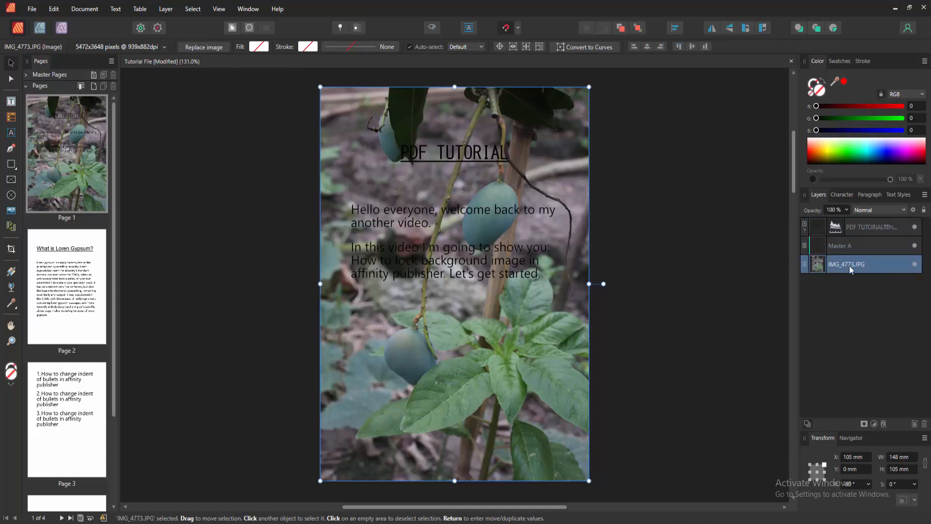
mouse_move(845, 264)
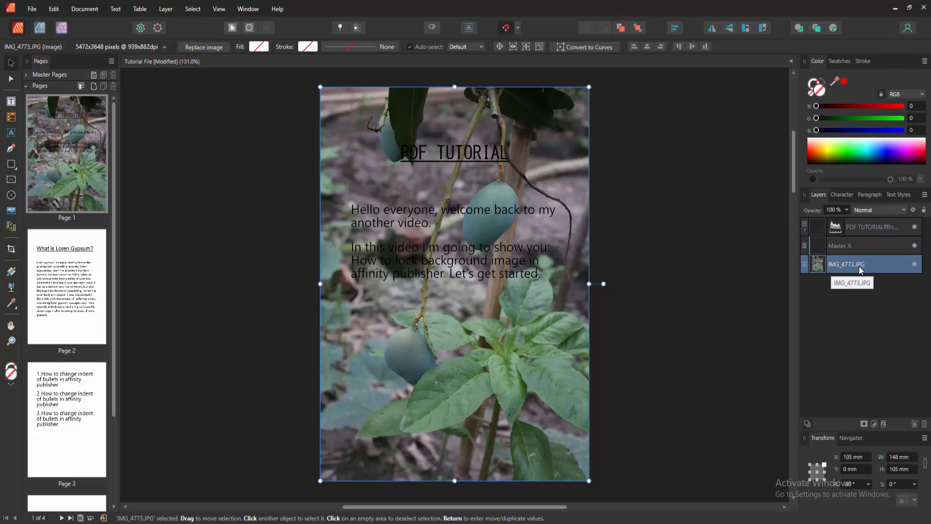
mouse_move(905, 269)
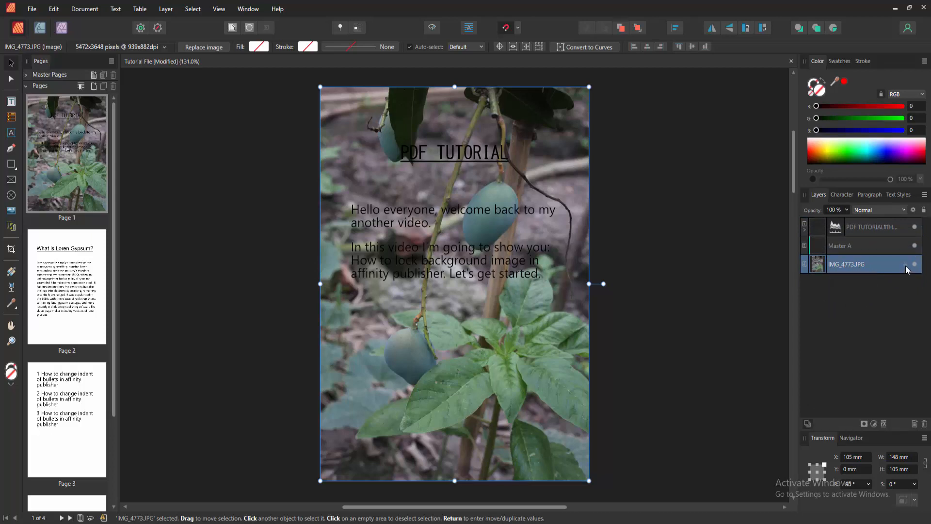
mouse_move(914, 263)
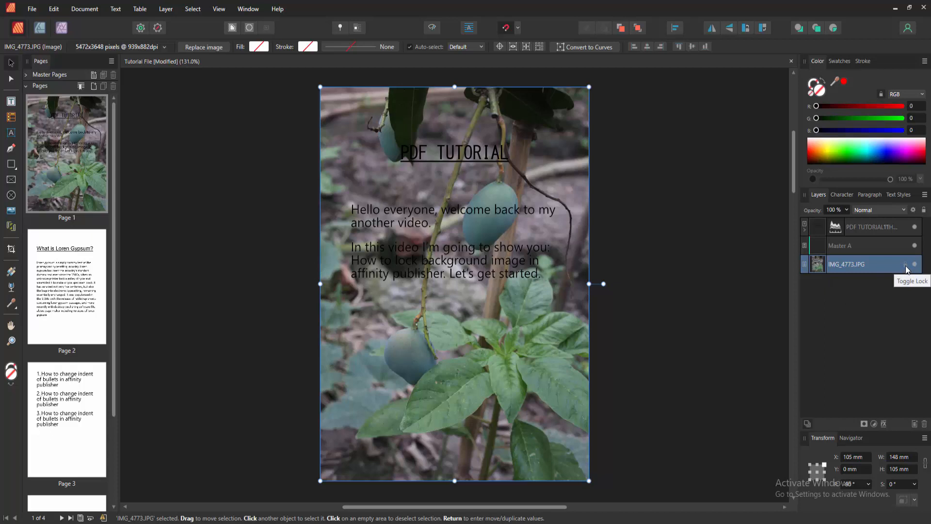
Lock the IMG_4773.JPG background photo layer in the Layers panel
click(905, 264)
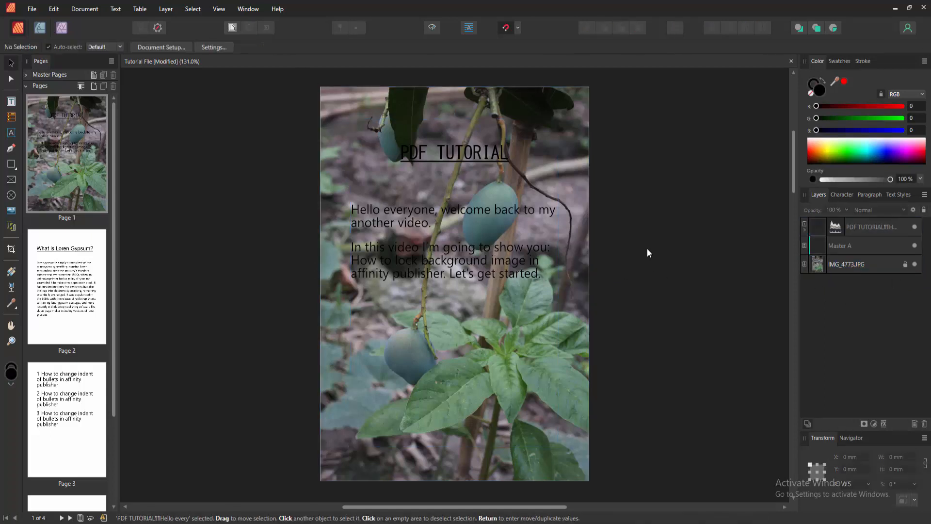